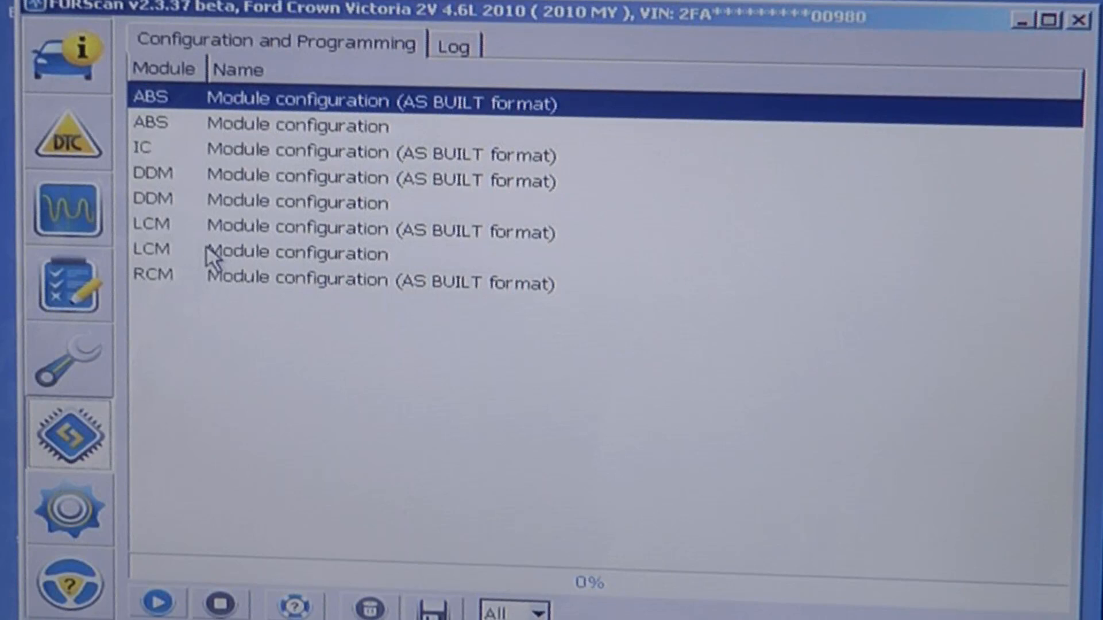
Run the LCM Module configuration from the Configuration and Programming tab.
{"action": "left_click", "coordinate": [295, 254]}
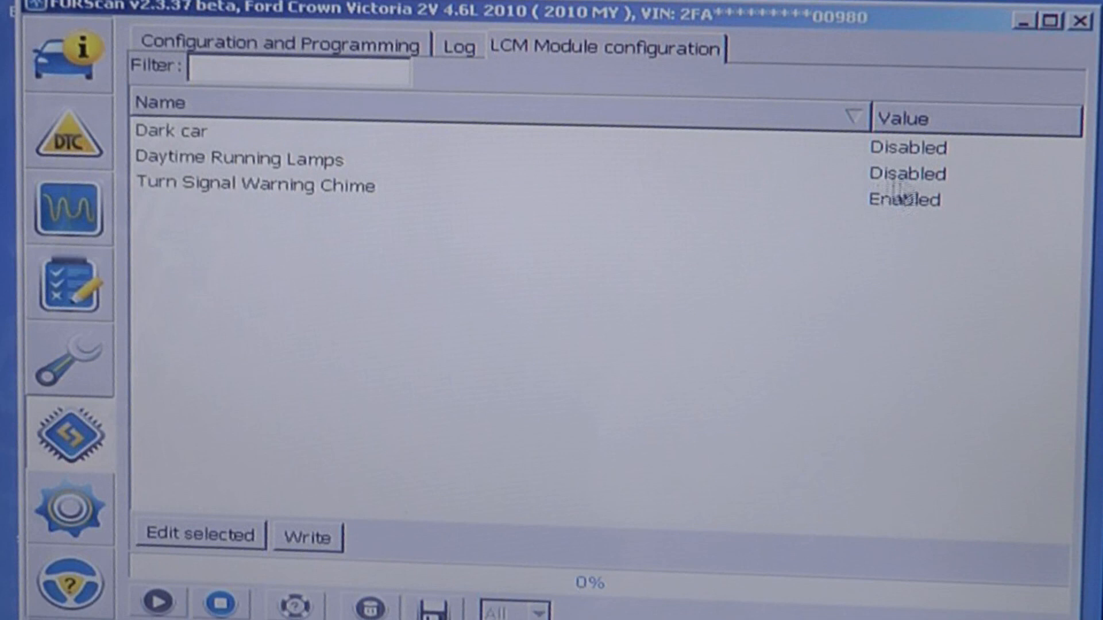
{"action": "mouse_move", "coordinate": [338, 207]}
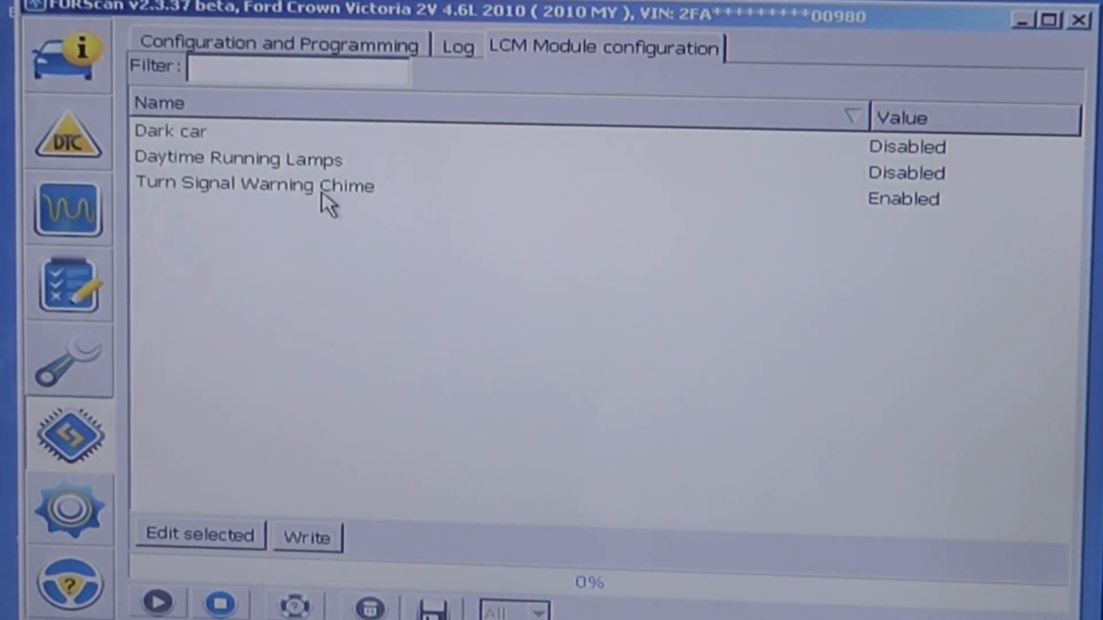
Edit the Turn Signal Warning Chime setting and choose 0 - Disabled.
{"action": "left_click", "coordinate": [253, 186]}
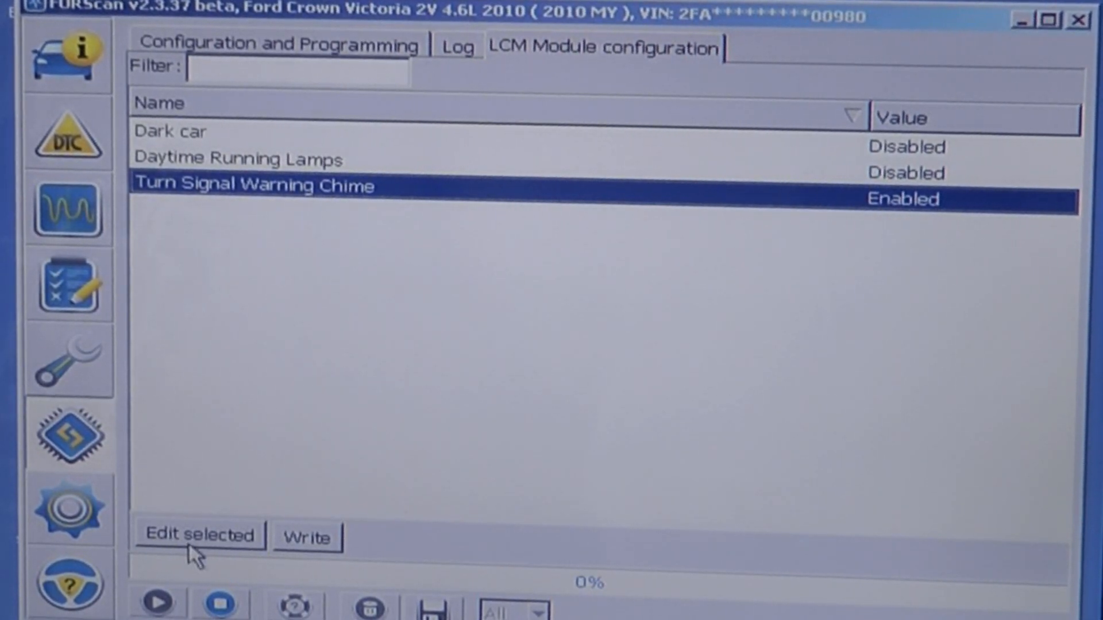
{"action": "left_click", "coordinate": [200, 534]}
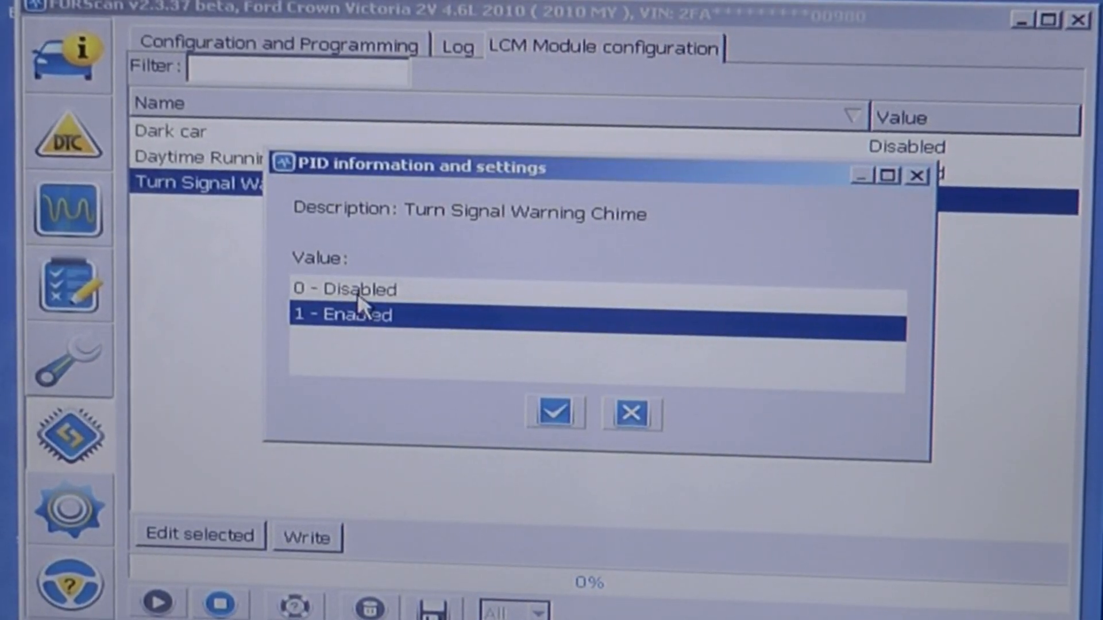
{"action": "left_click", "coordinate": [554, 413]}
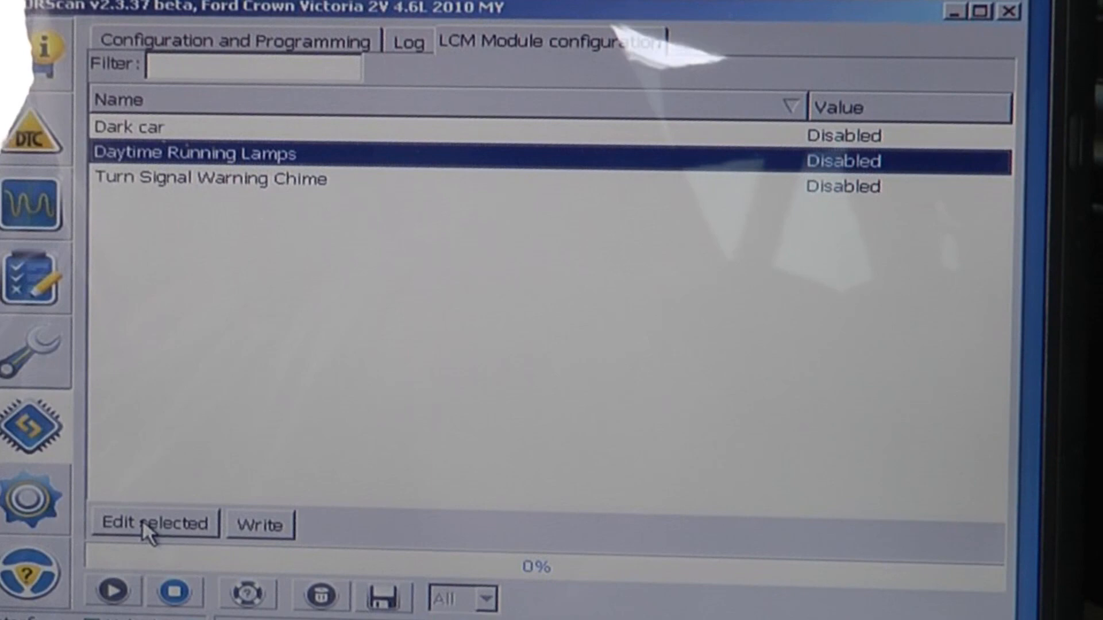
Change Daytime Running Lamps to 1 - Enabled and accept the new value.
{"action": "left_click", "coordinate": [153, 523]}
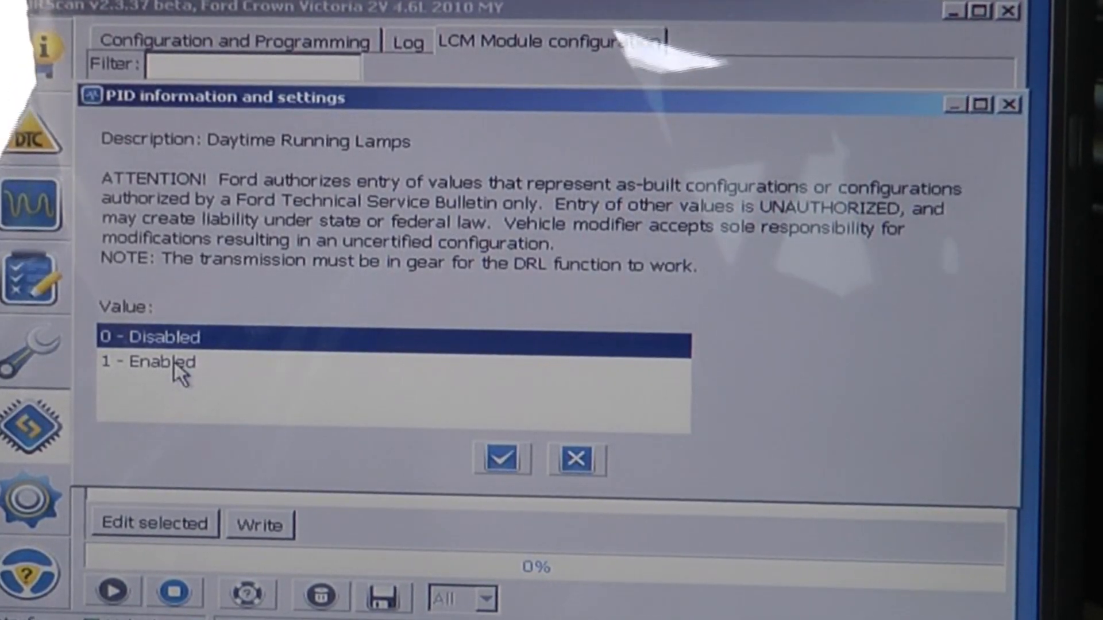
{"action": "left_click", "coordinate": [154, 360]}
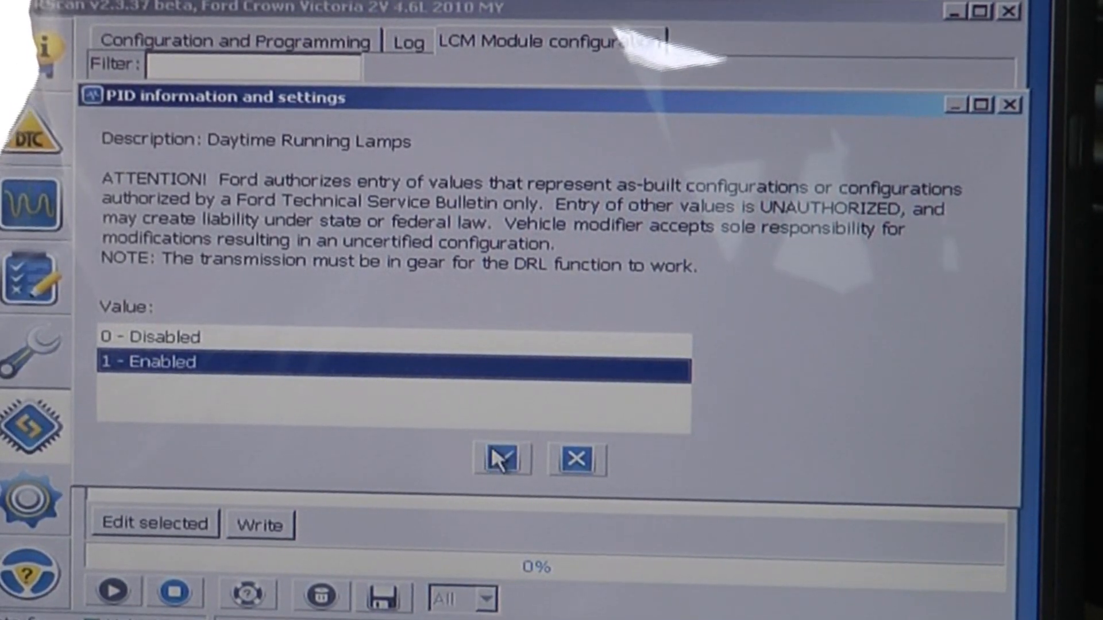
{"action": "left_click", "coordinate": [500, 458]}
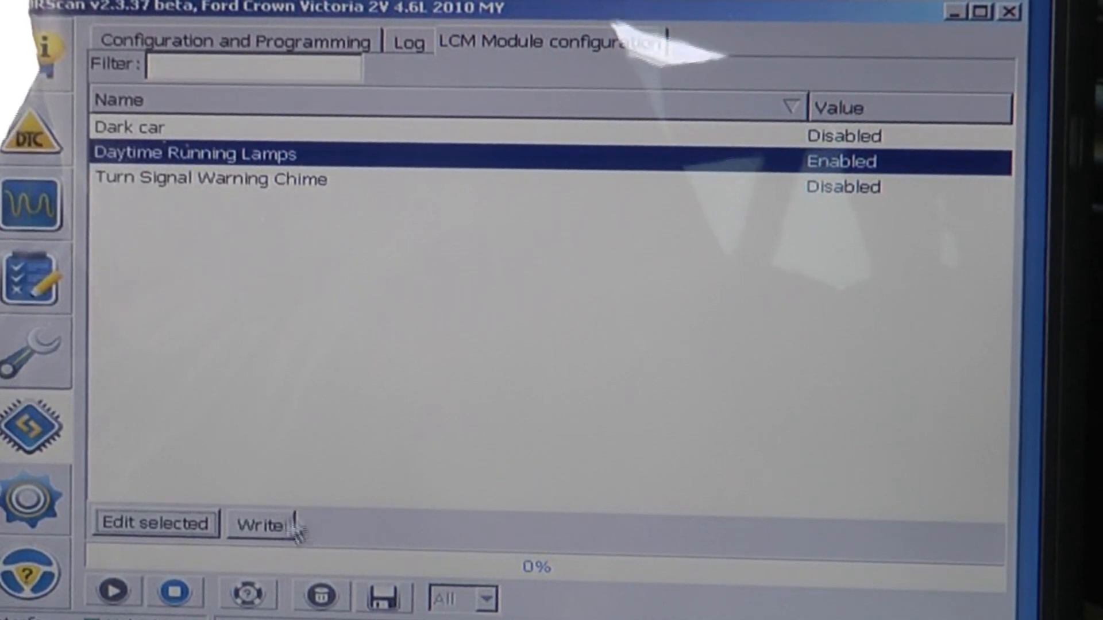
Write the Daytime Running Lamps change to the LCM and acknowledge the success message.
{"action": "left_click", "coordinate": [258, 523]}
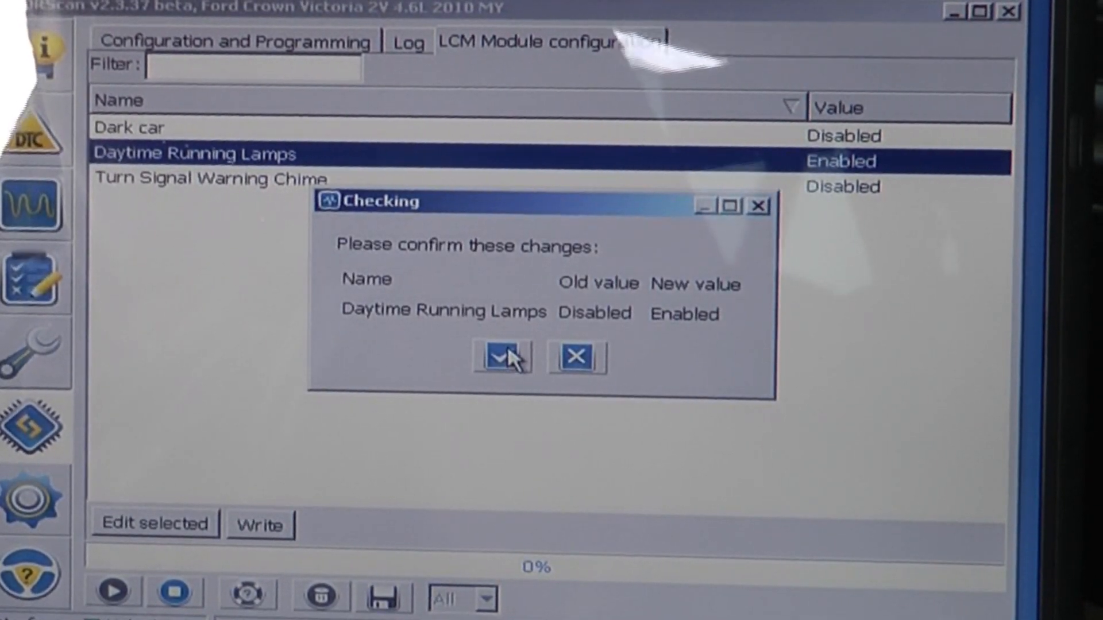
{"action": "left_click", "coordinate": [501, 357]}
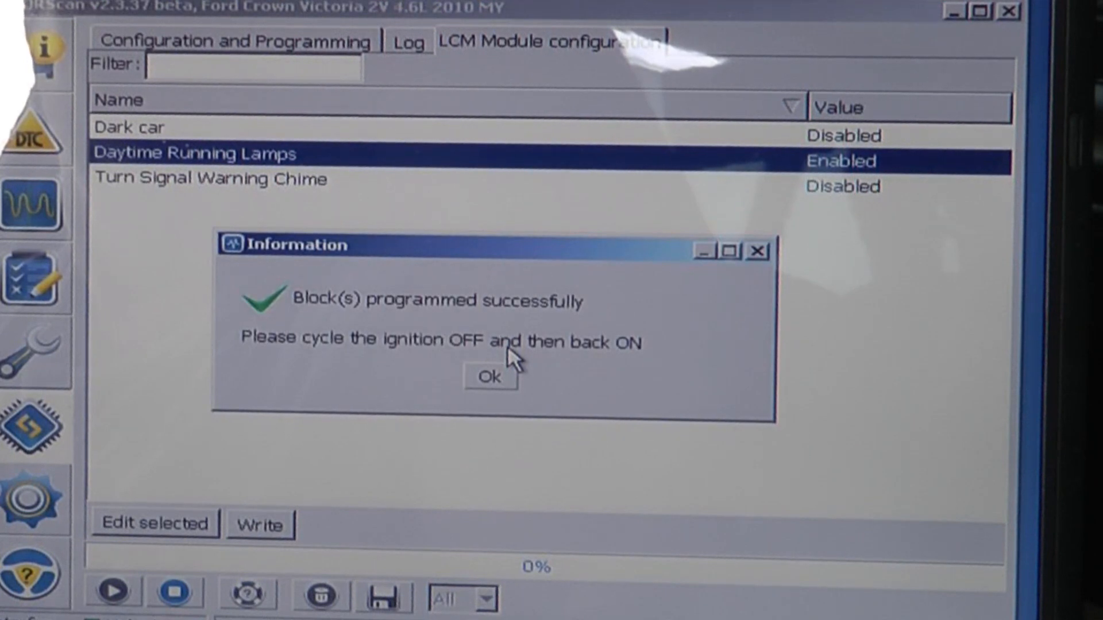
{"action": "left_click", "coordinate": [486, 377]}
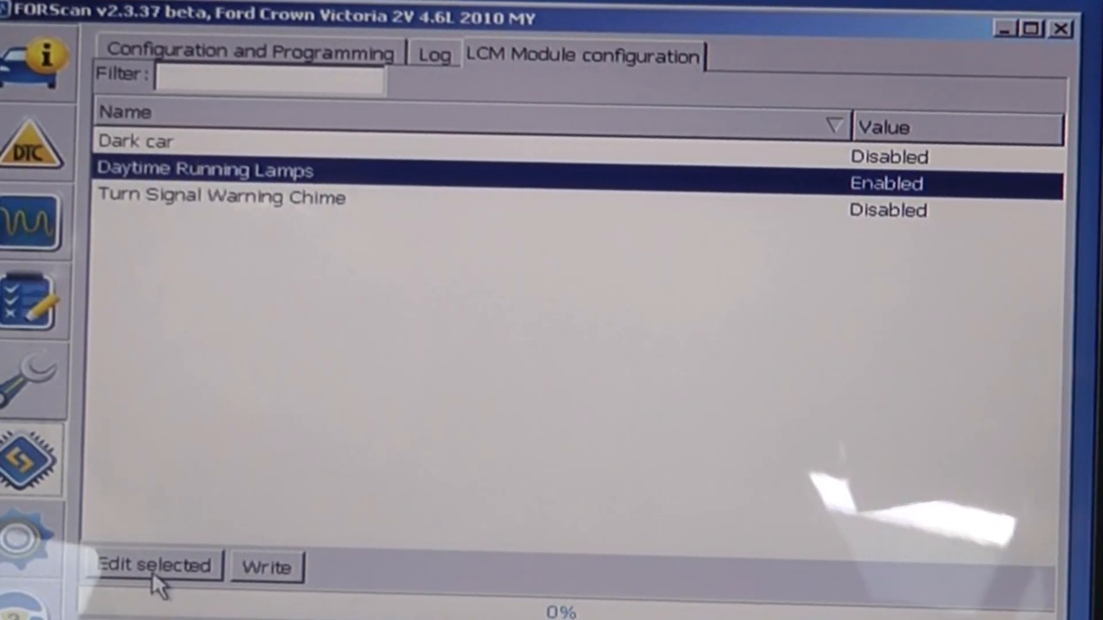
Set Daytime Running Lamps to 0 - Disabled and write the change to the LCM.
{"action": "left_click", "coordinate": [156, 566]}
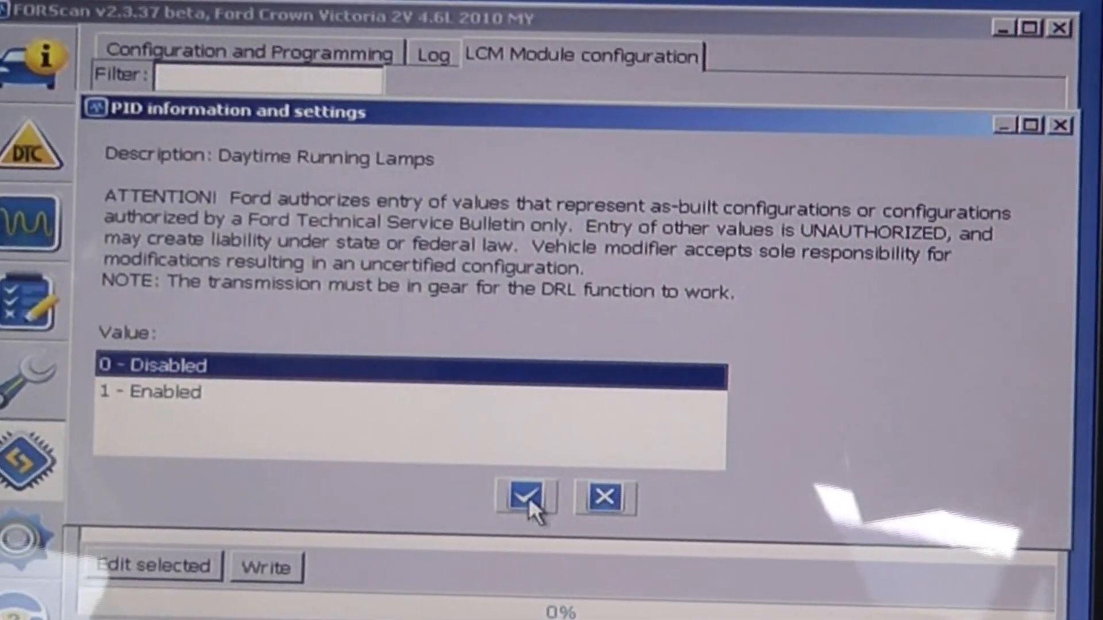
{"action": "left_click", "coordinate": [524, 496]}
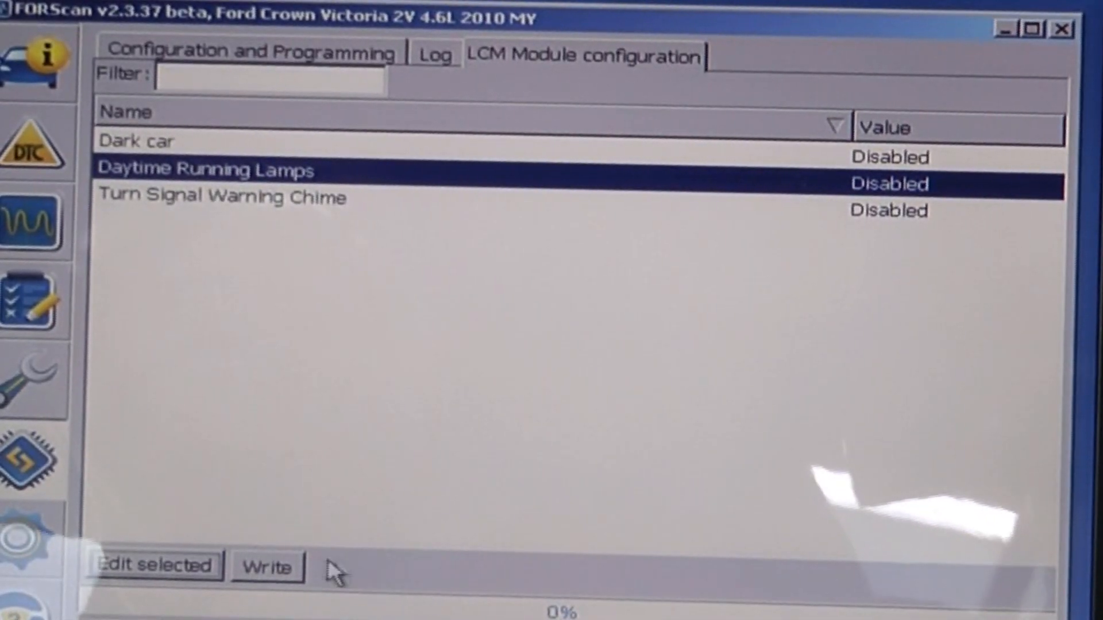
{"action": "left_click", "coordinate": [266, 564]}
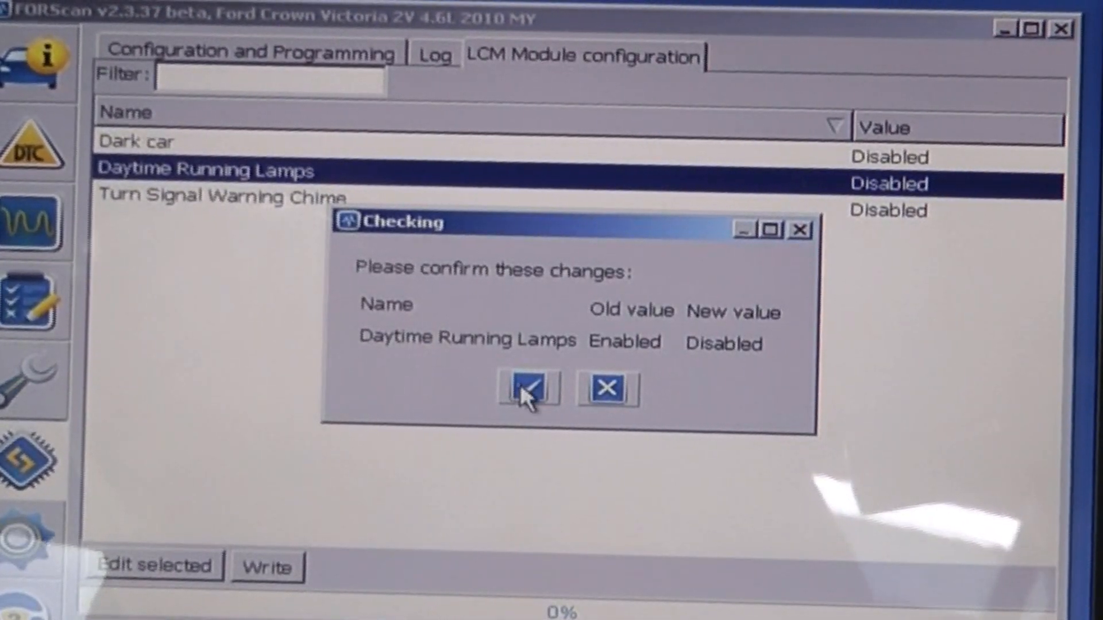
{"action": "left_click", "coordinate": [526, 388]}
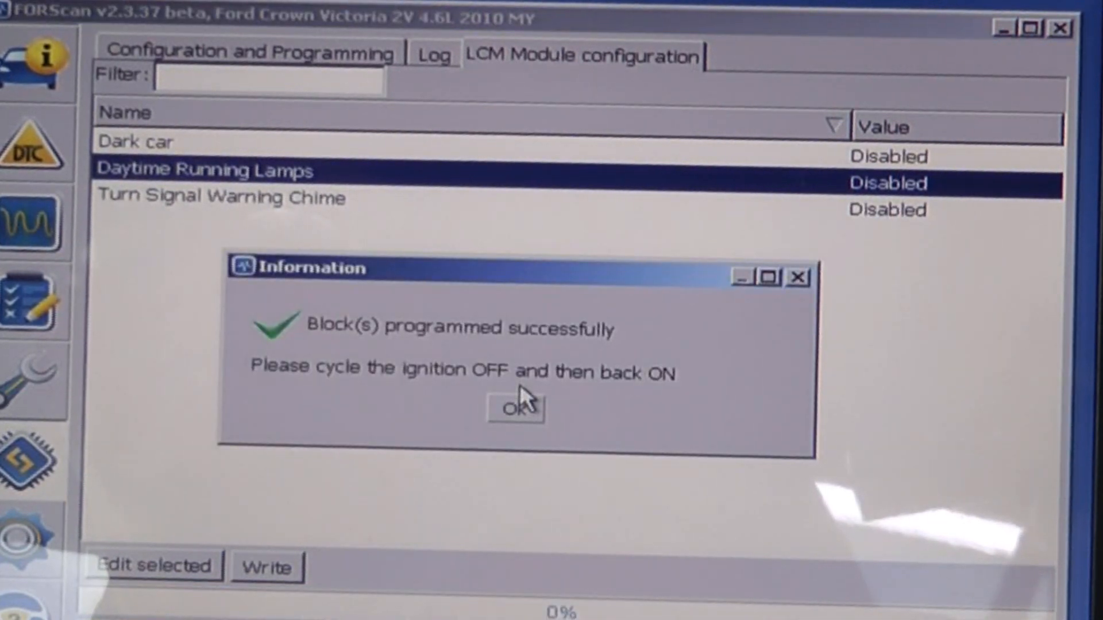
{"action": "left_click", "coordinate": [514, 408]}
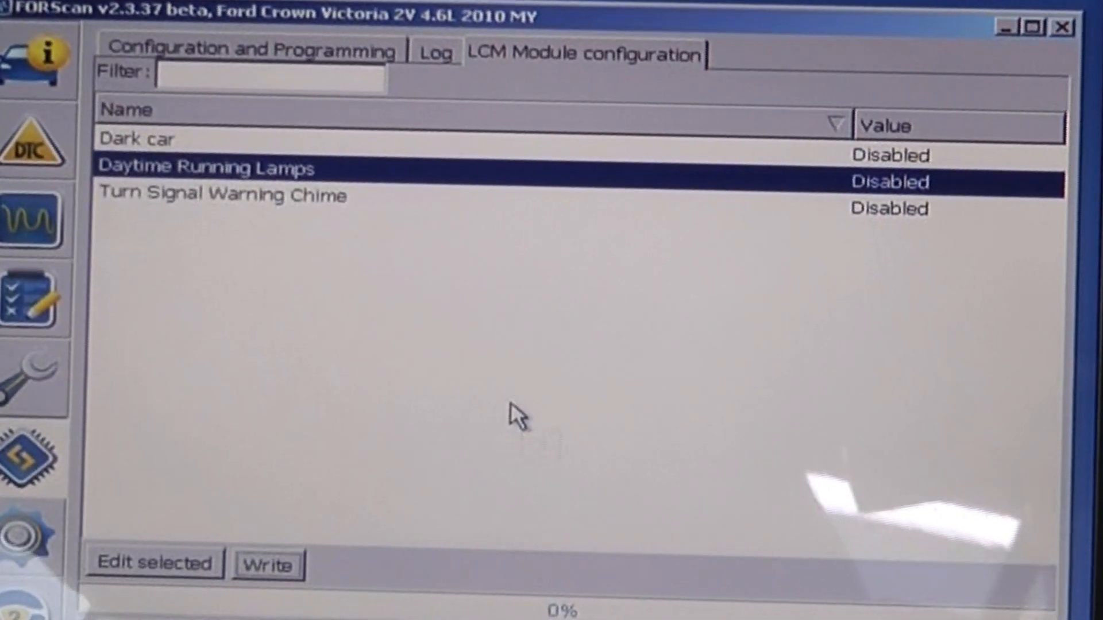